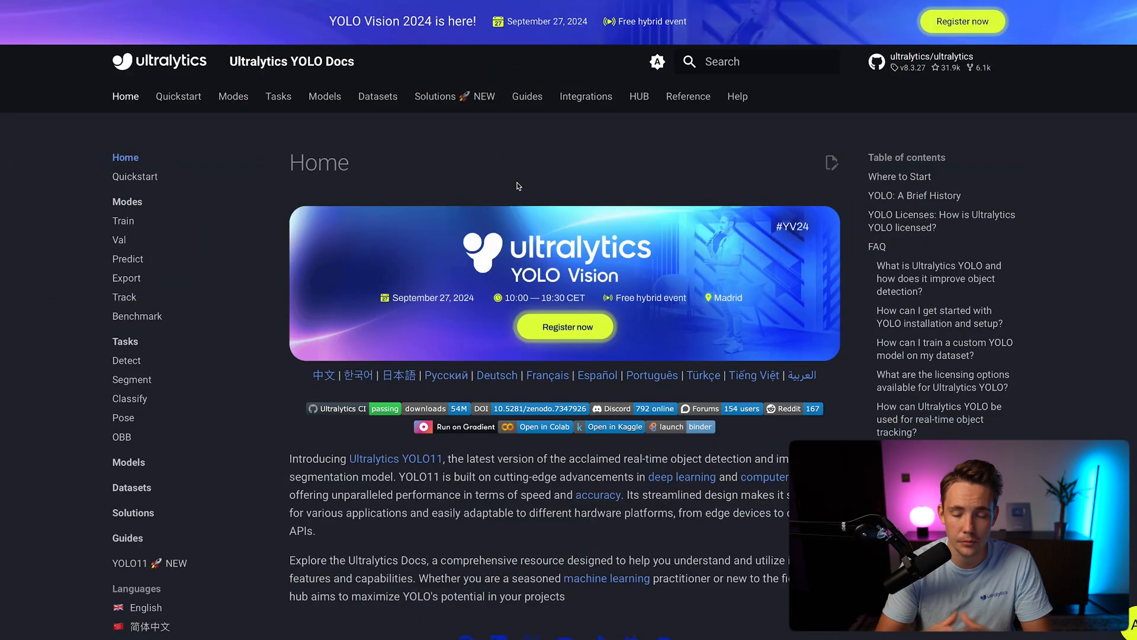
mouse_move(594, 191)
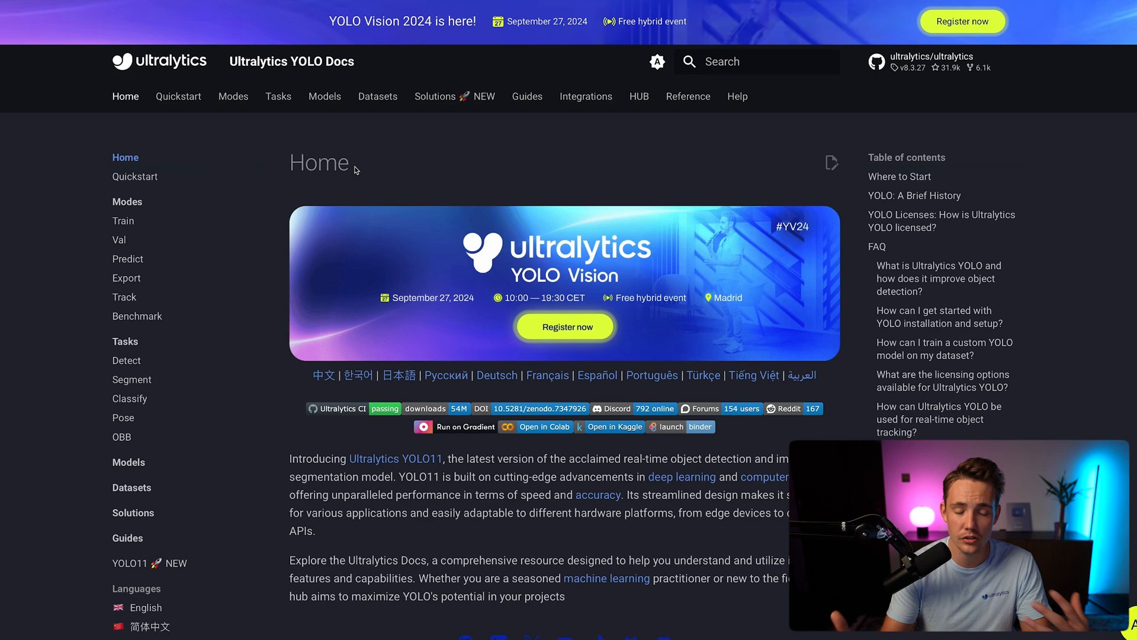
mouse_move(276, 175)
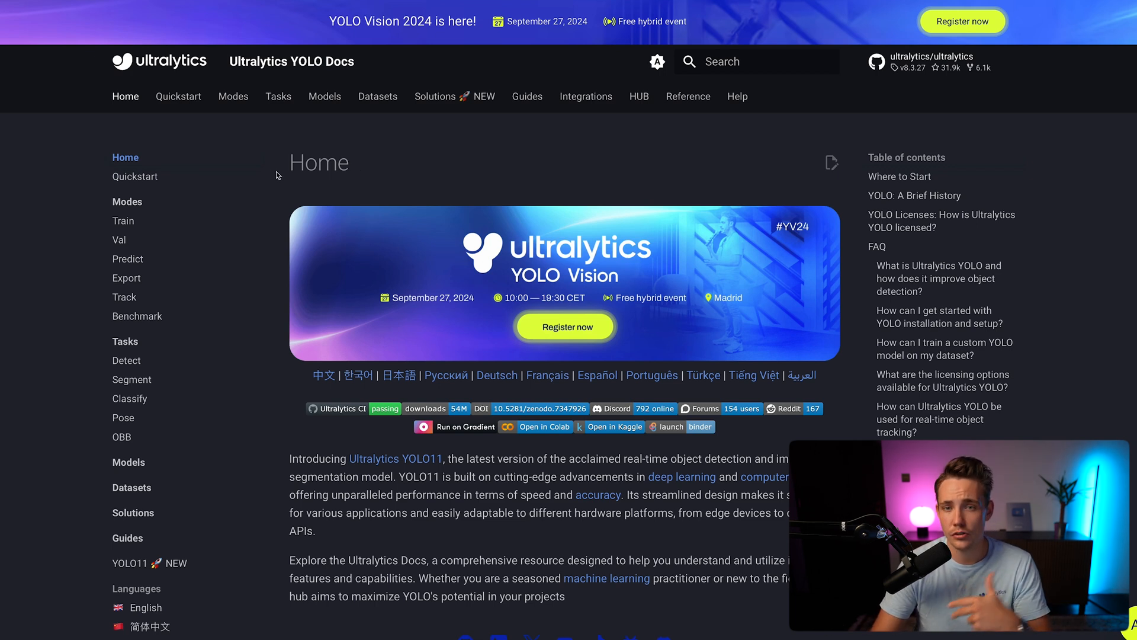
mouse_move(324, 186)
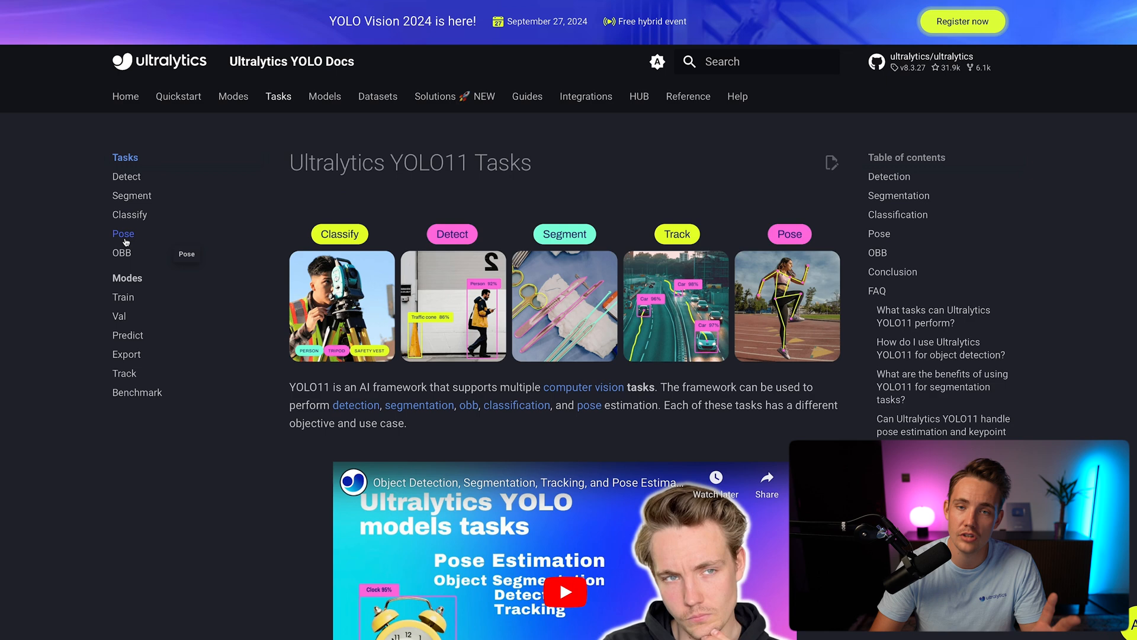
- Show the OBB task page scrolled past Models and Train to the Val Python example
click(122, 252)
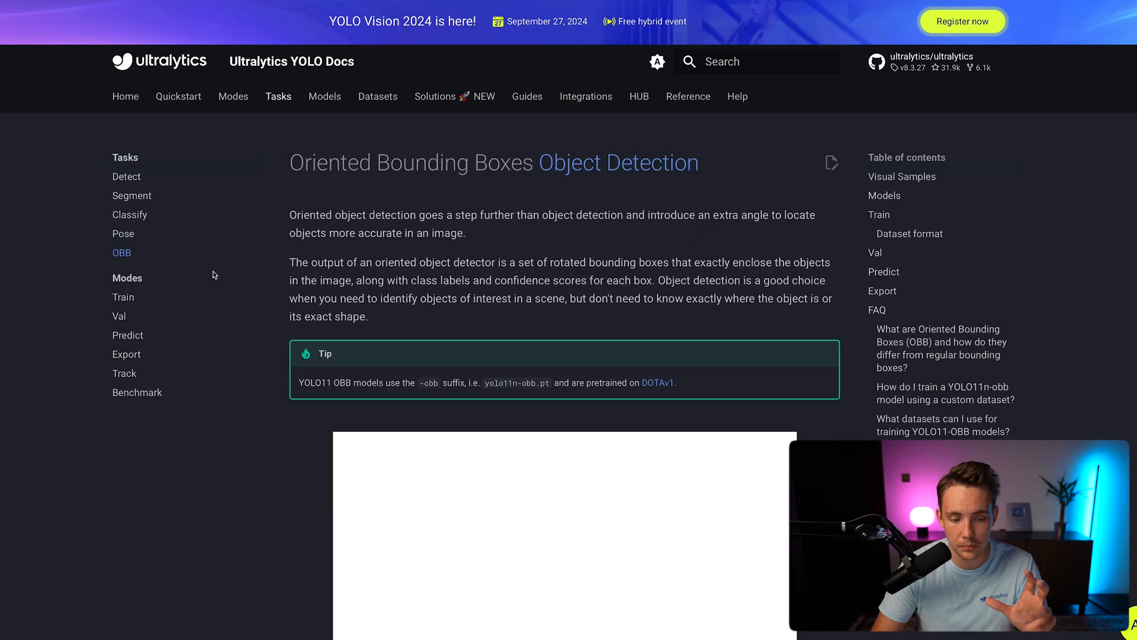
scroll(down, 3)
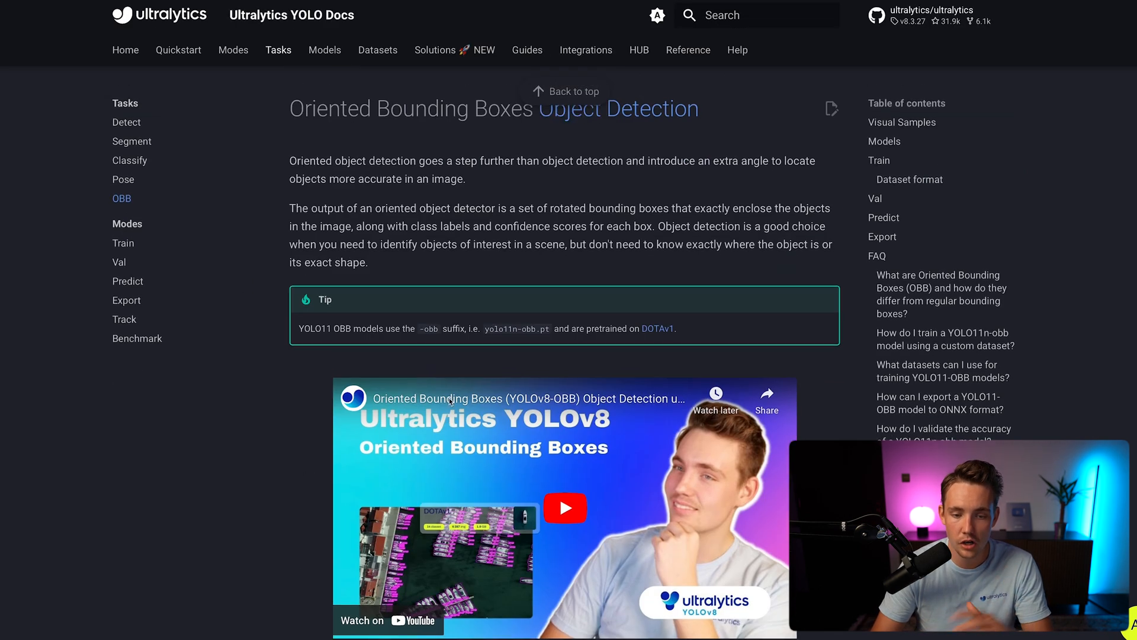
scroll(down, 3)
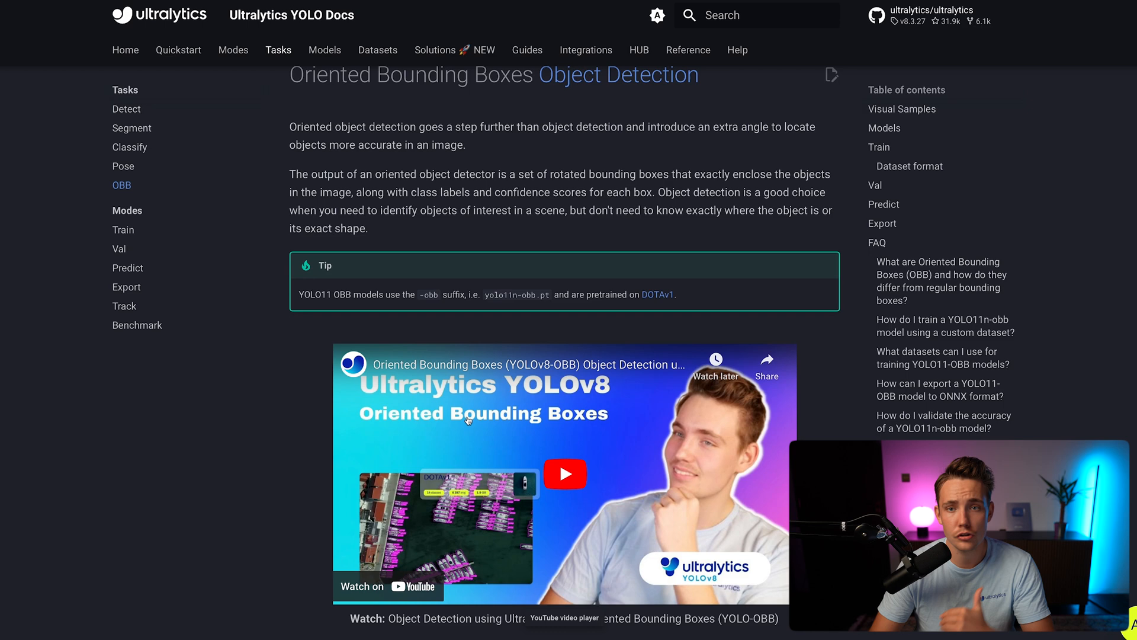
scroll(down, 3)
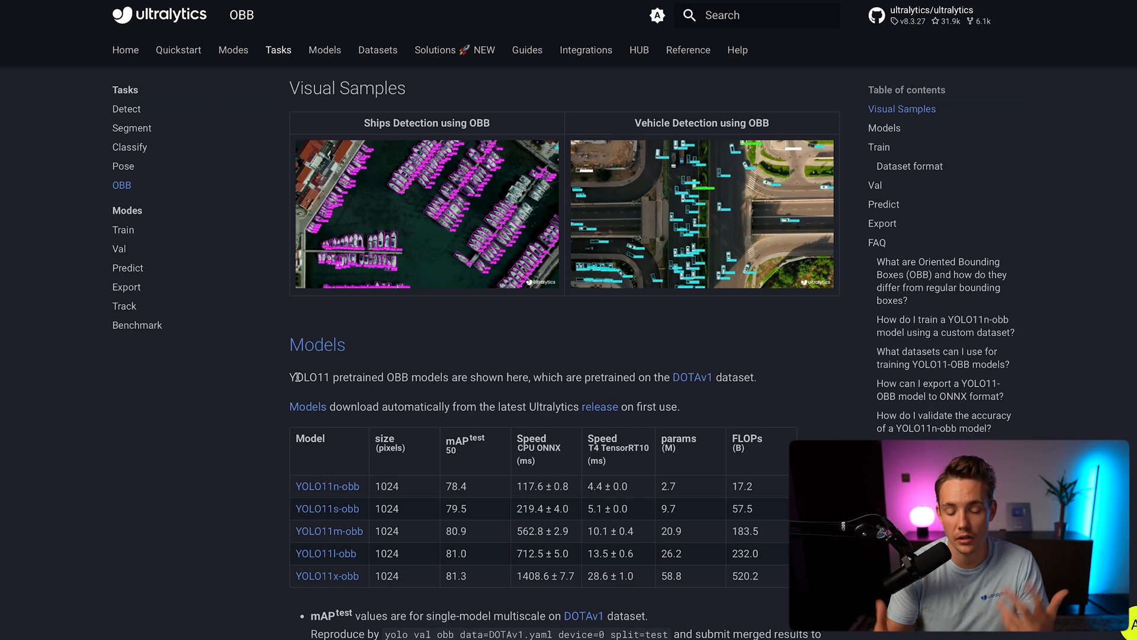
scroll(down, 3)
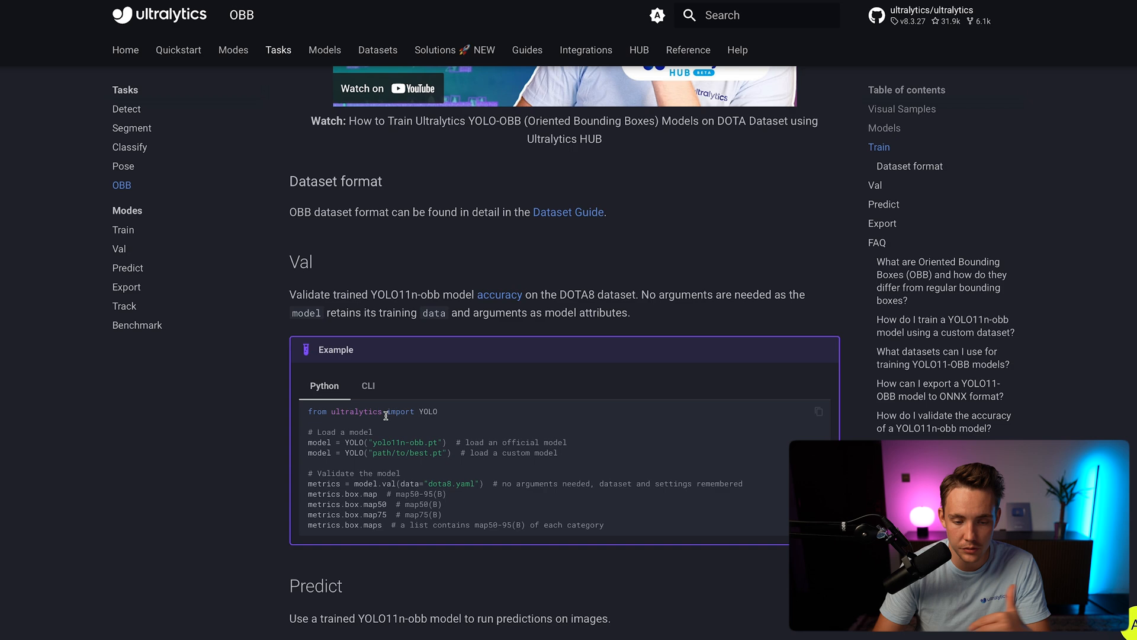
scroll(down, 3)
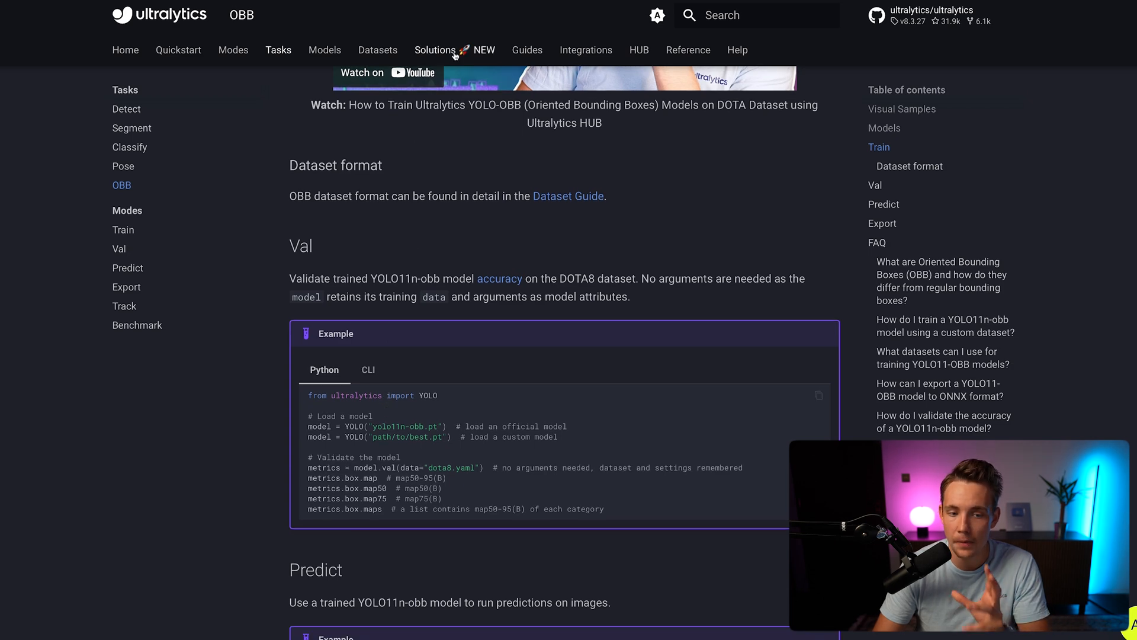
- Show the Solutions Object Counting guide at its OBB Object Counting Python example
click(435, 50)
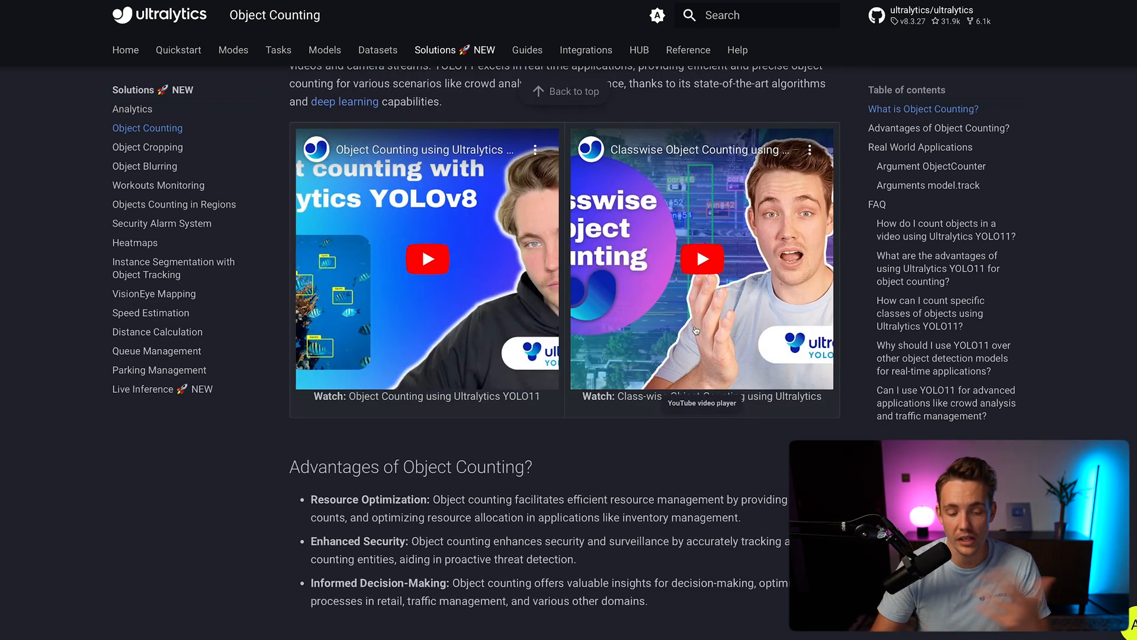
scroll(down, 3)
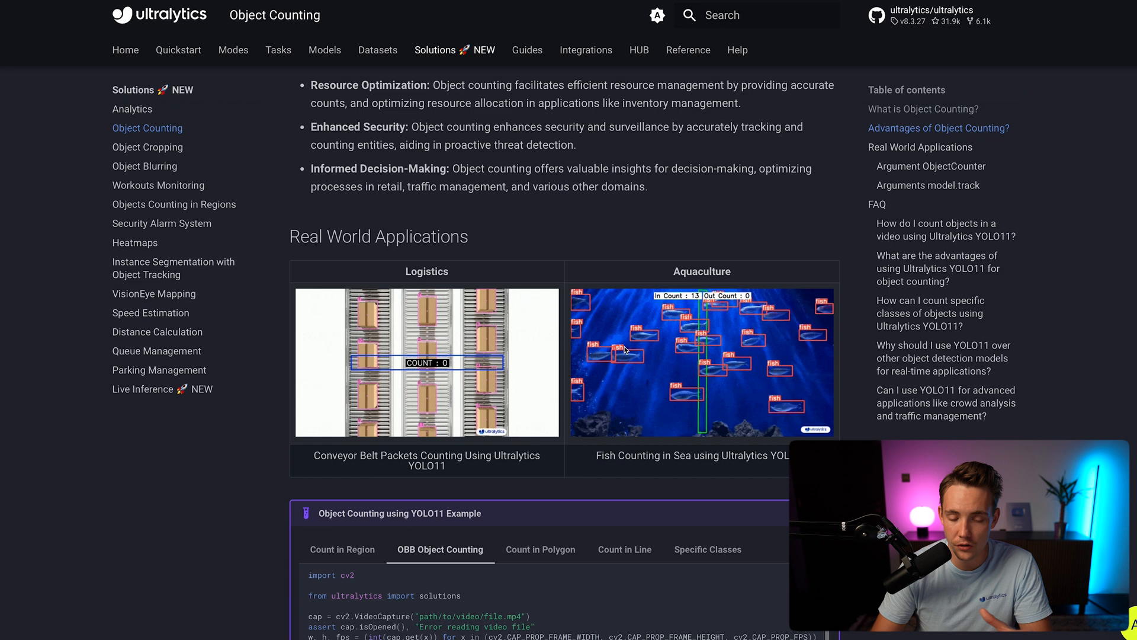
mouse_move(454, 285)
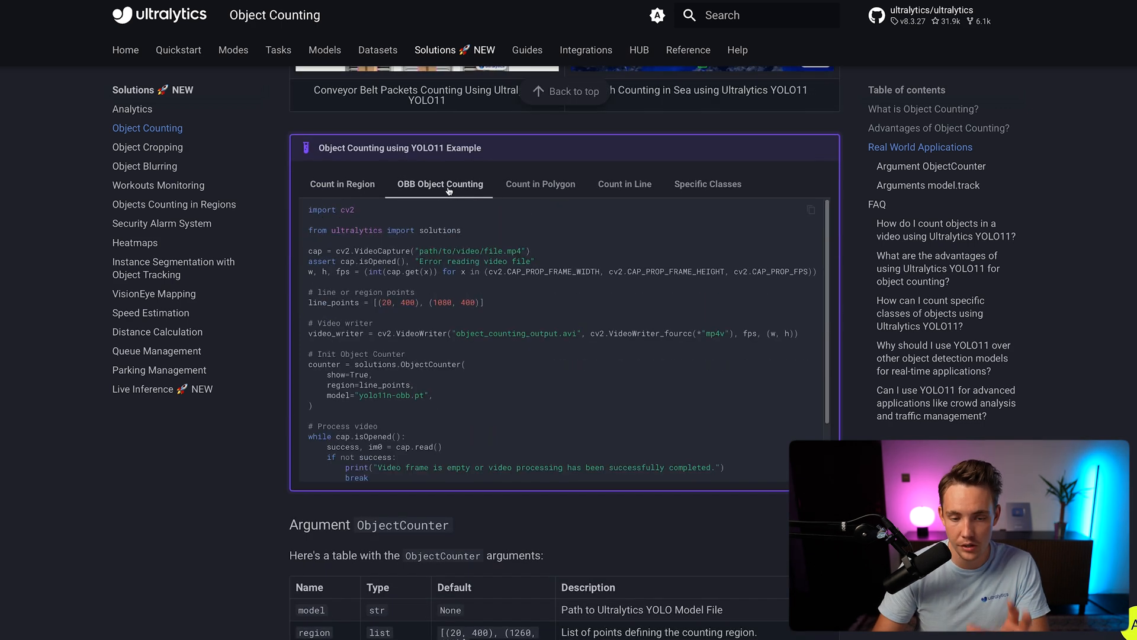
mouse_move(625, 193)
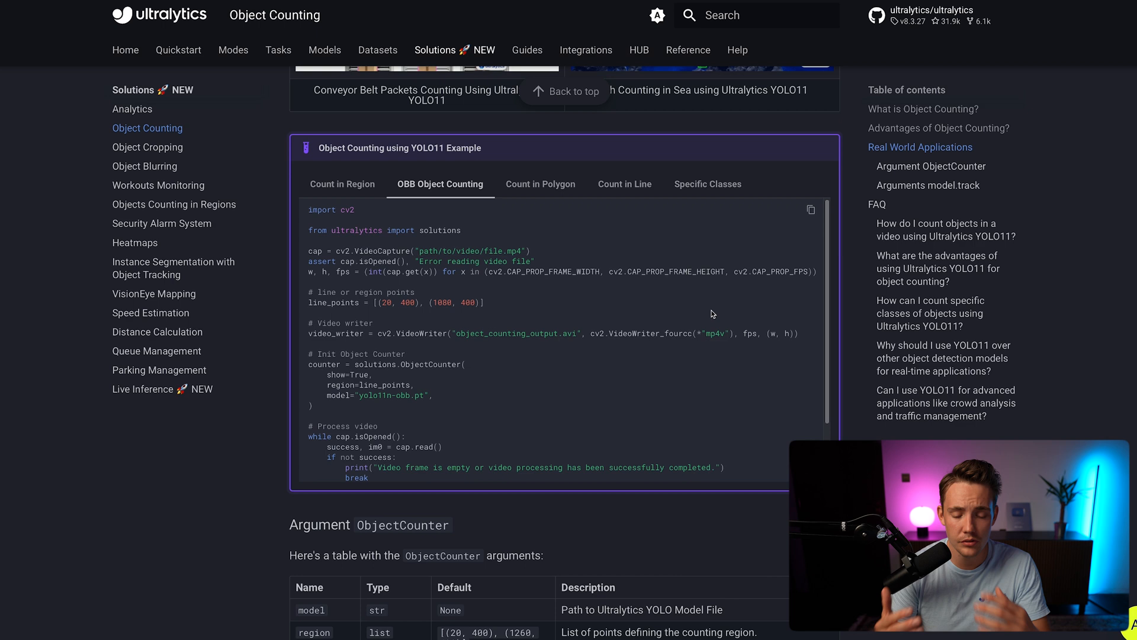
scroll(down, 3)
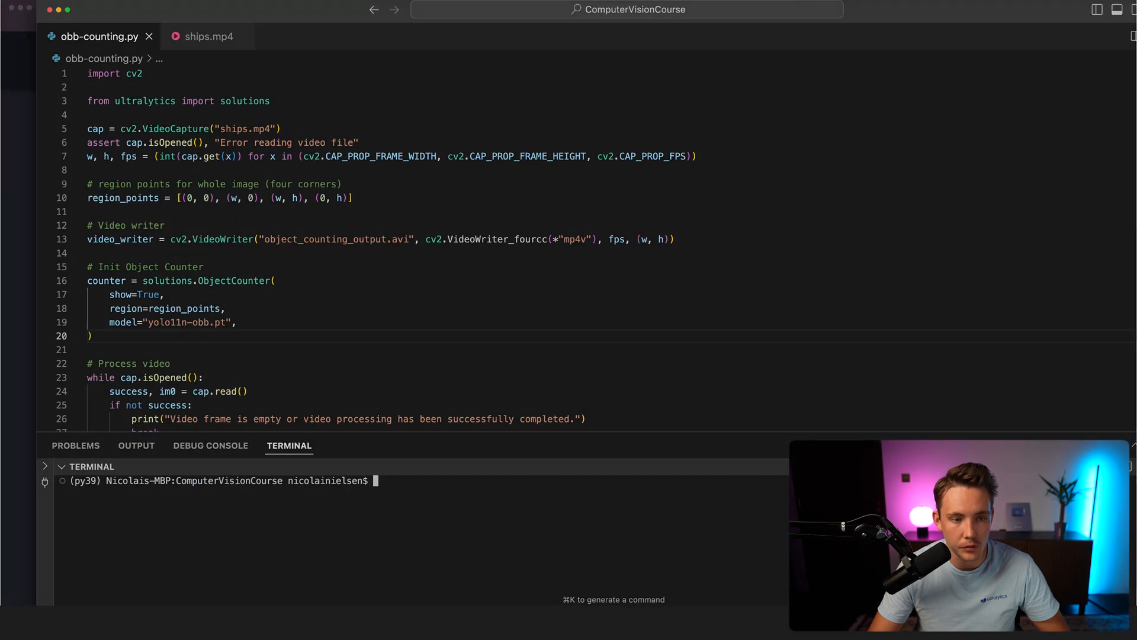
- Preview the ships.mp4 aerial harbour clip, then return to the obb-counting.py script
click(208, 37)
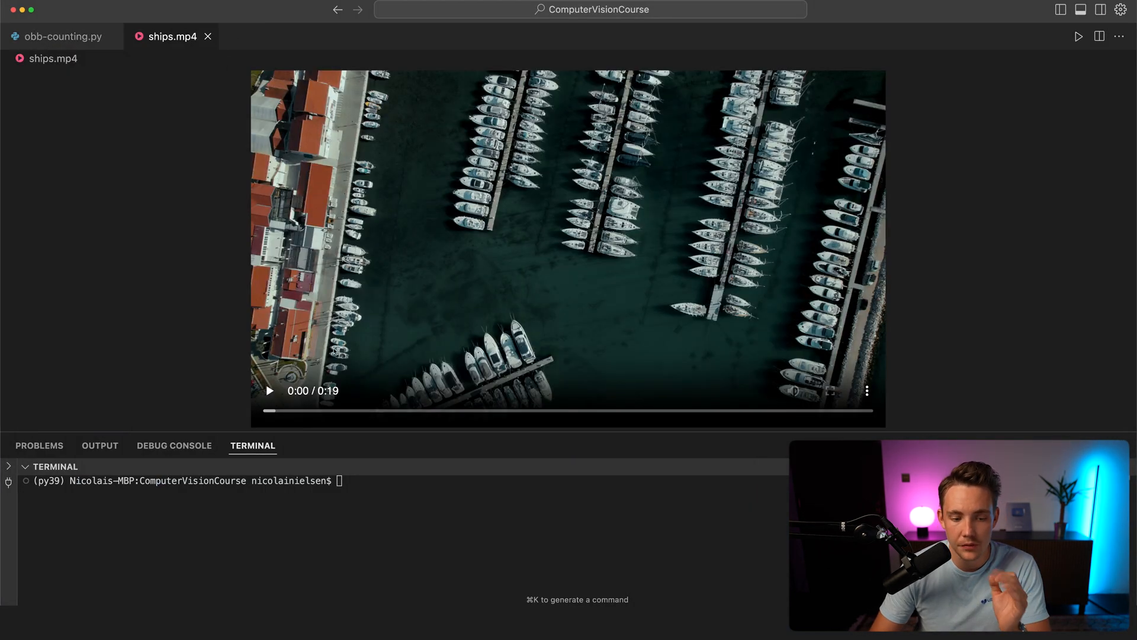
click(269, 390)
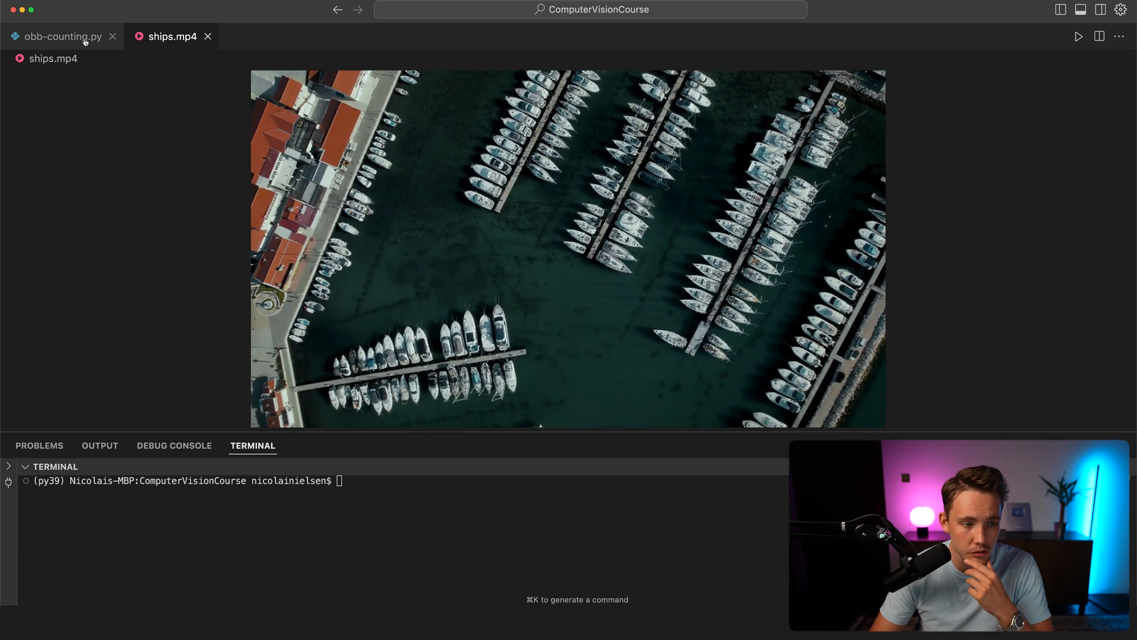
click(568, 246)
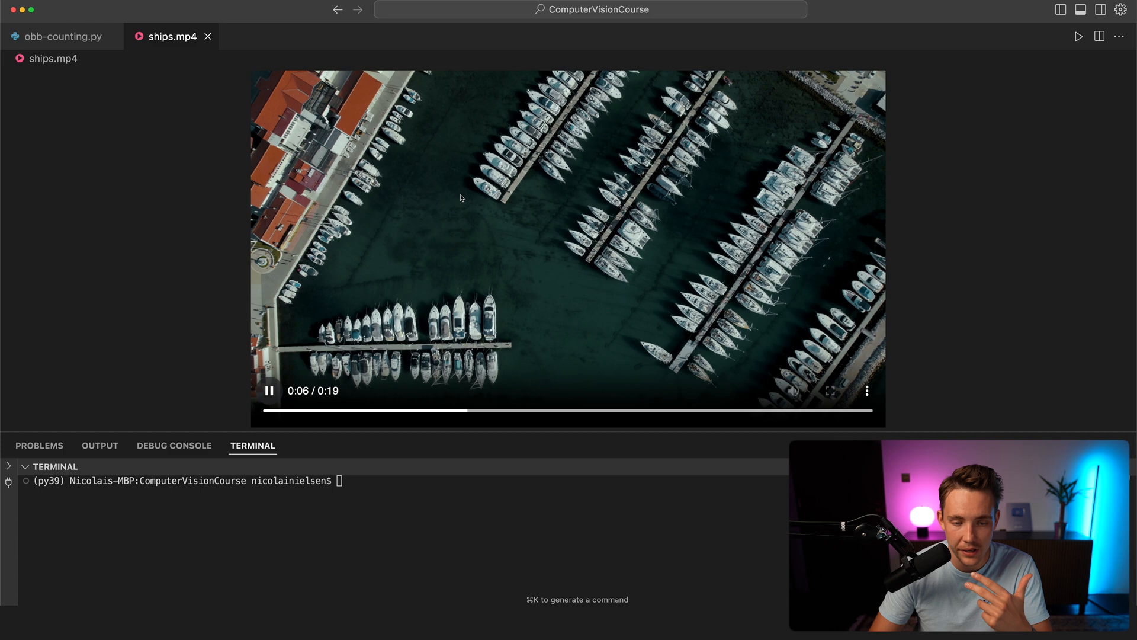
mouse_move(62, 37)
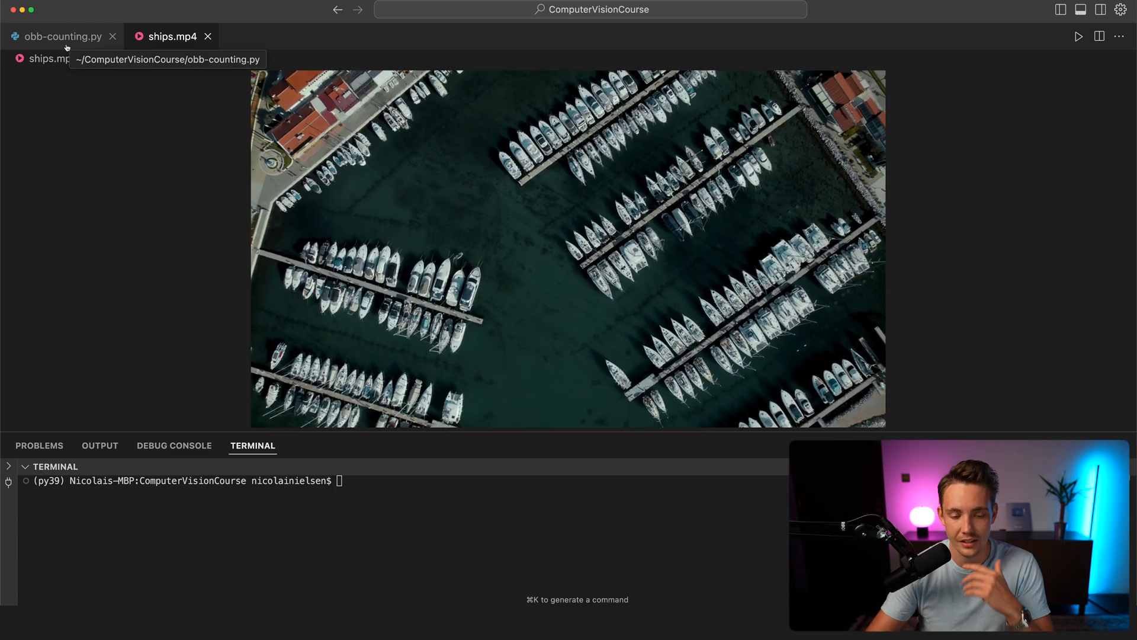
click(63, 37)
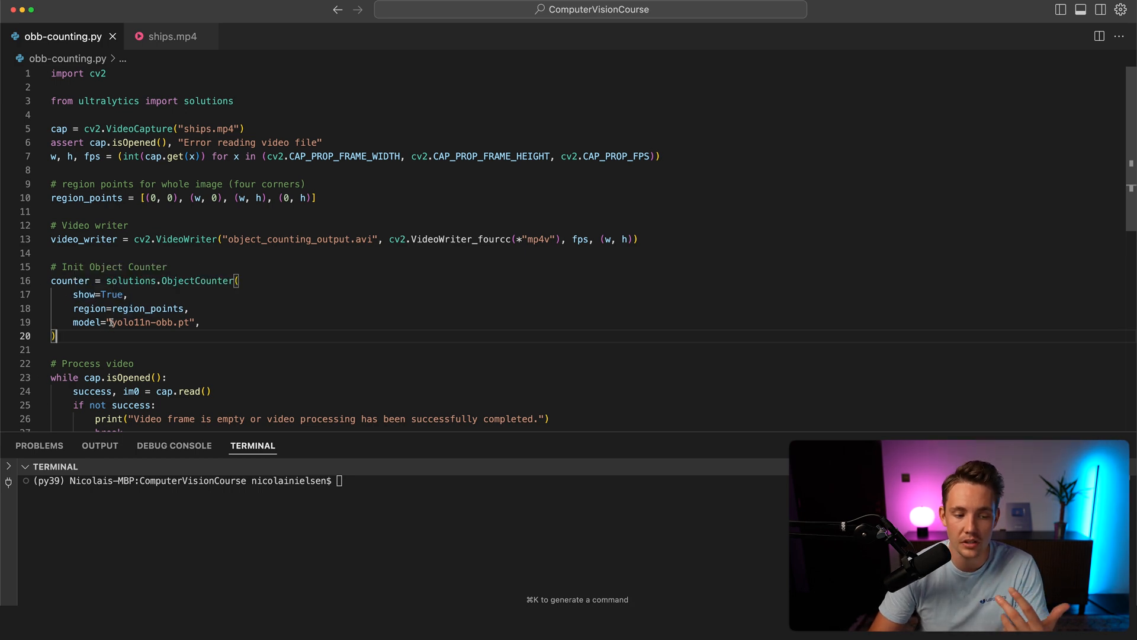
double_click(147, 323)
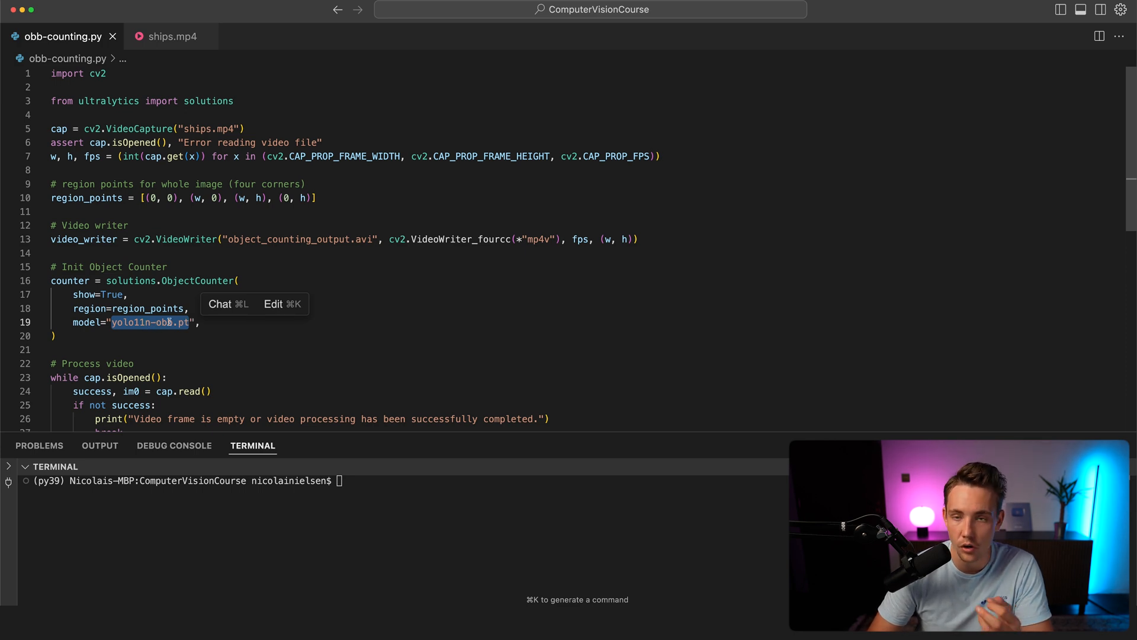
click(203, 322)
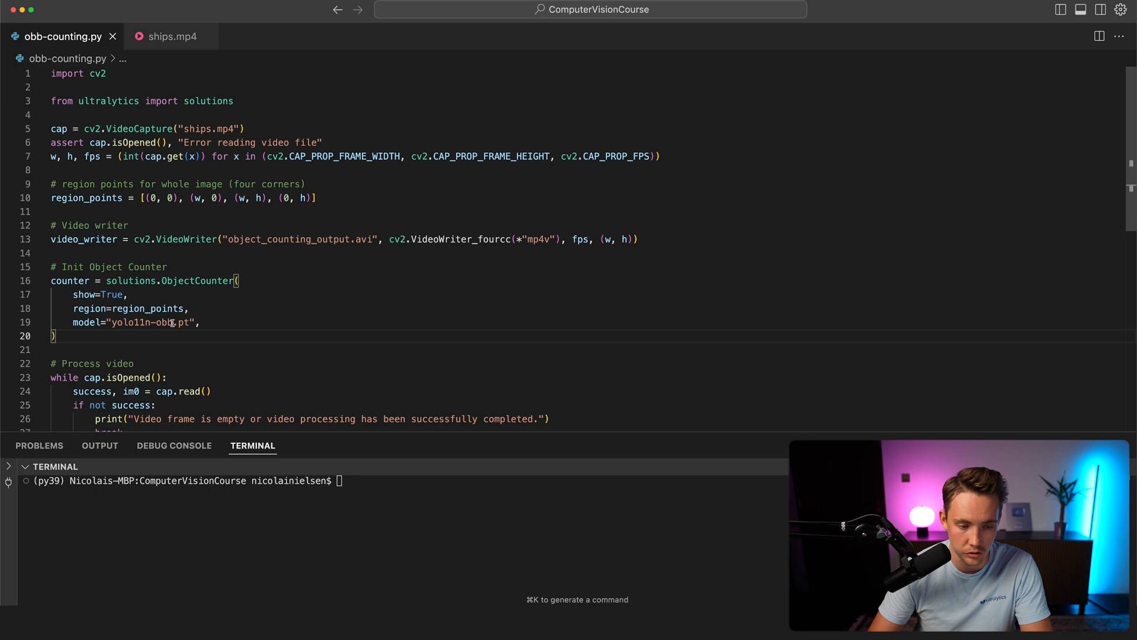
click(248, 349)
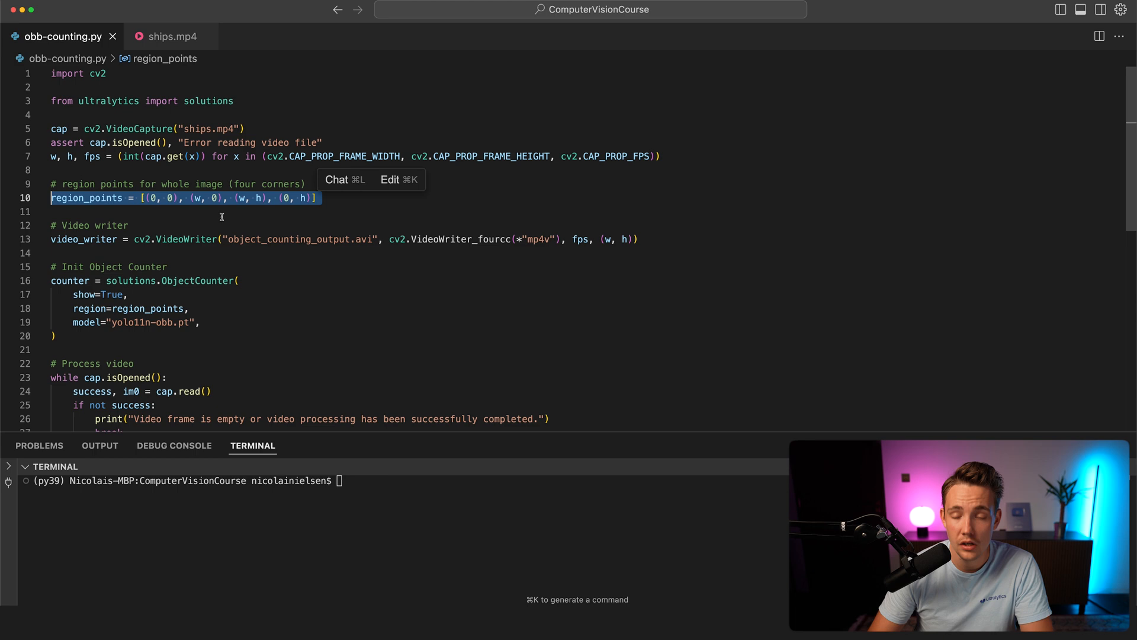
mouse_move(337, 231)
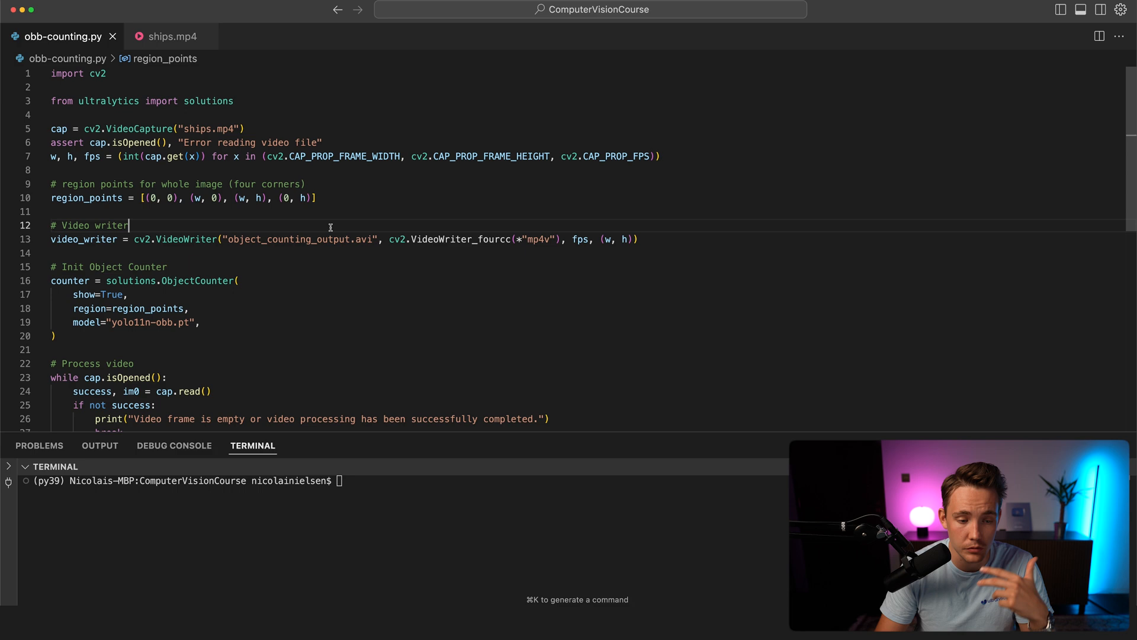
double_click(111, 225)
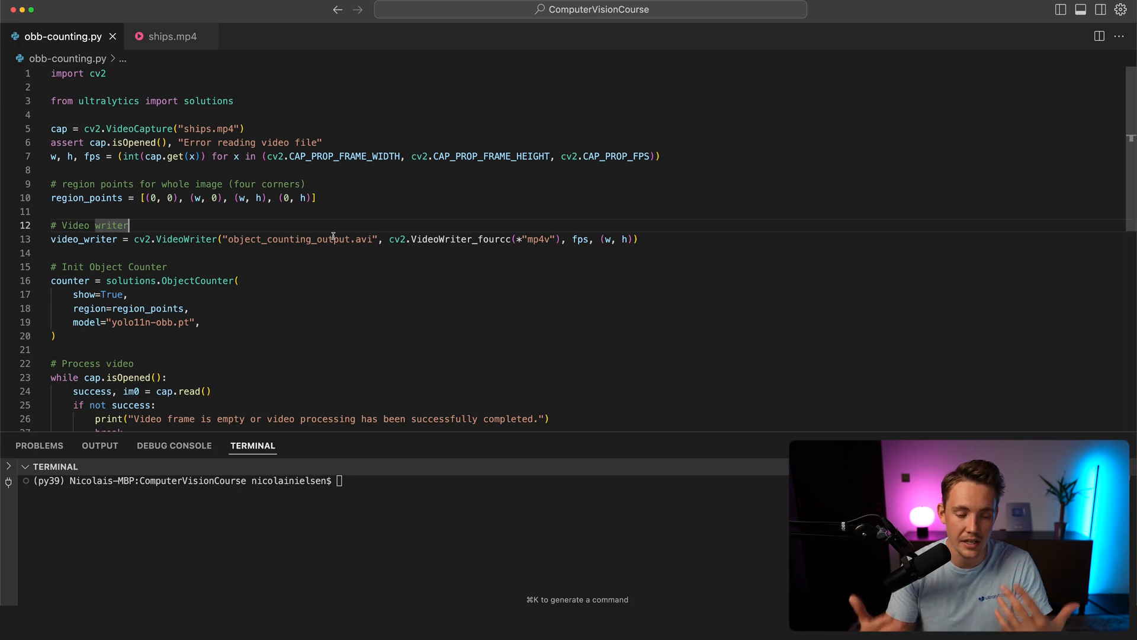
scroll(down, 3)
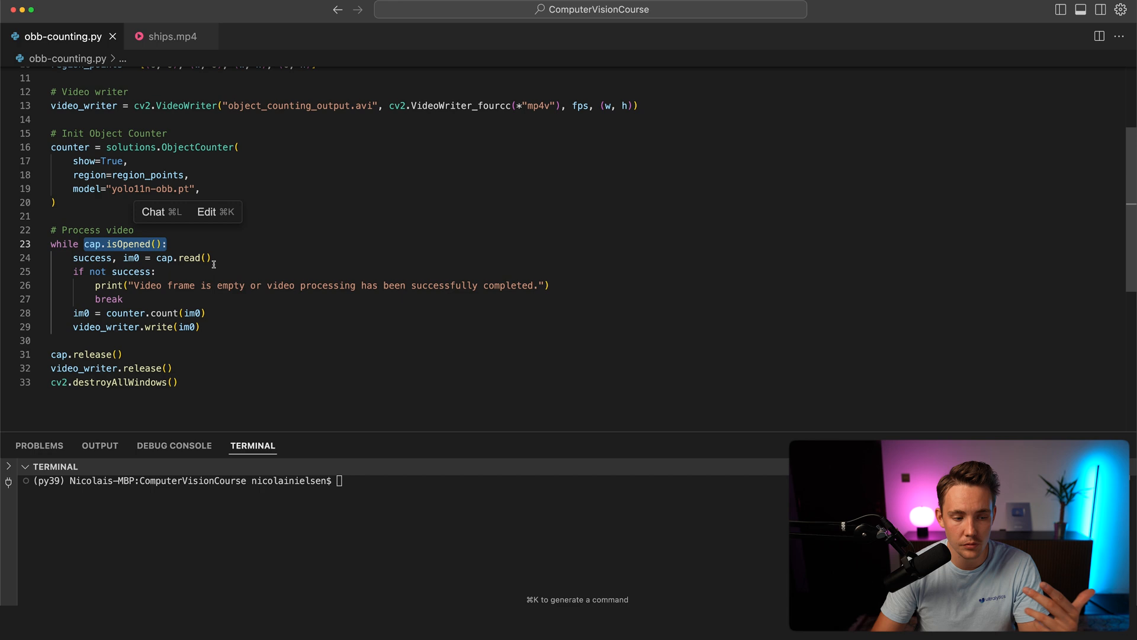
mouse_move(126, 313)
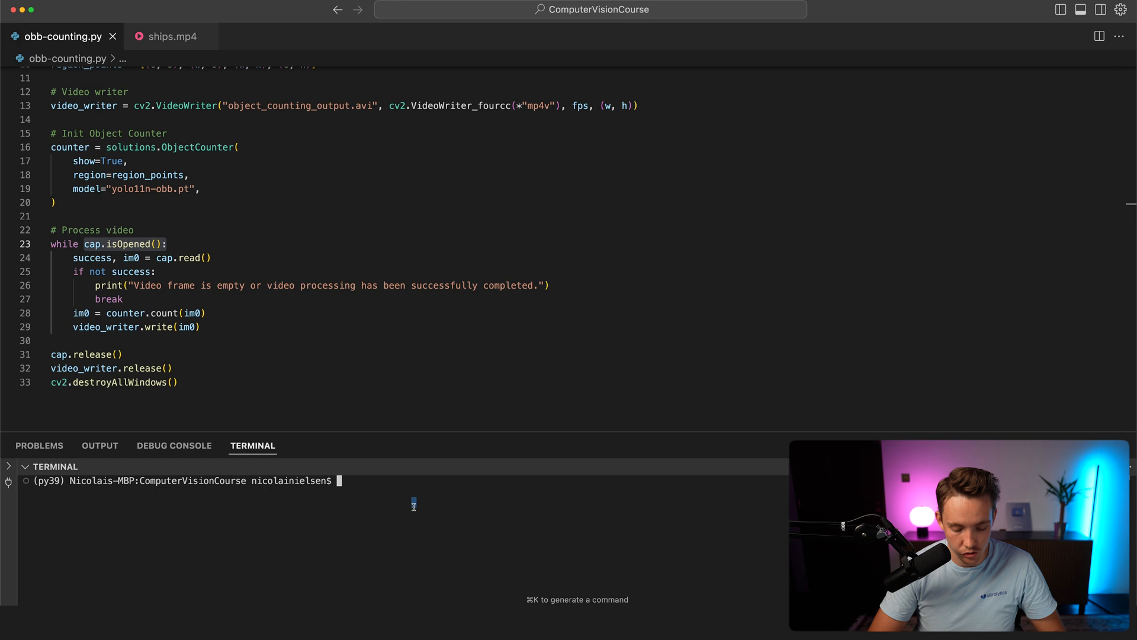
- Enter python obb-counting.py at the terminal prompt without running it
text(python)
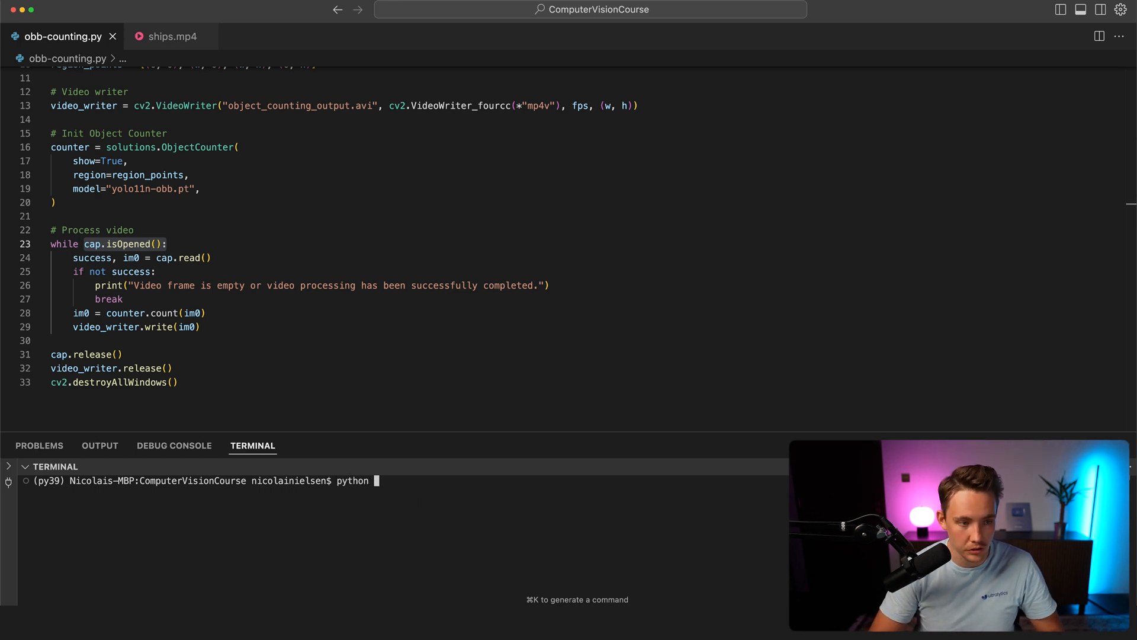
text(obb-counting.py)
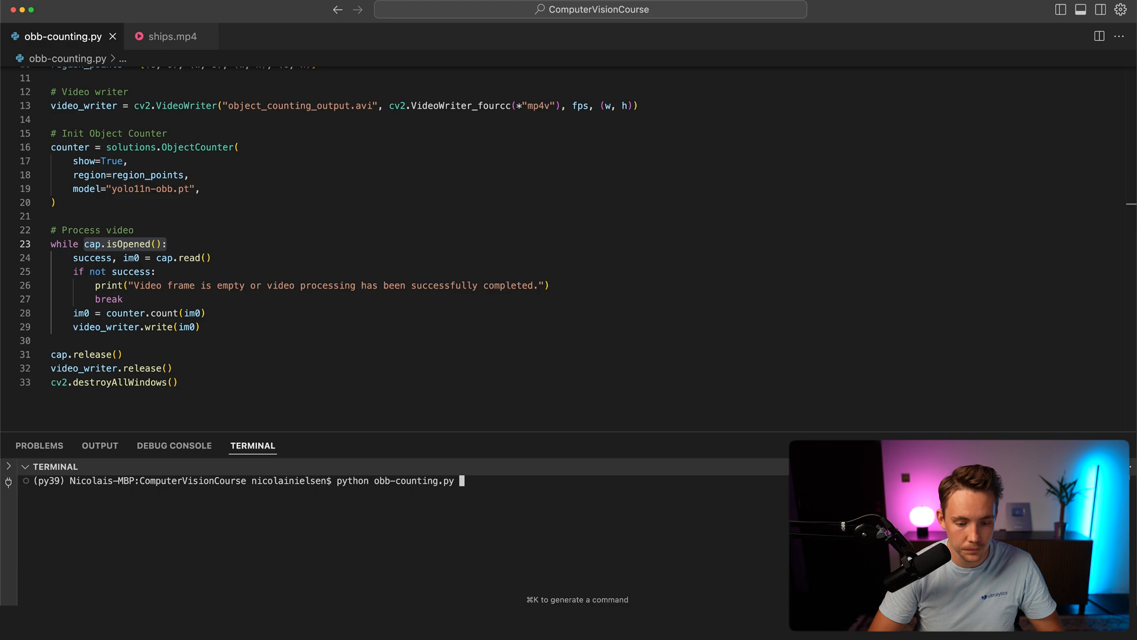